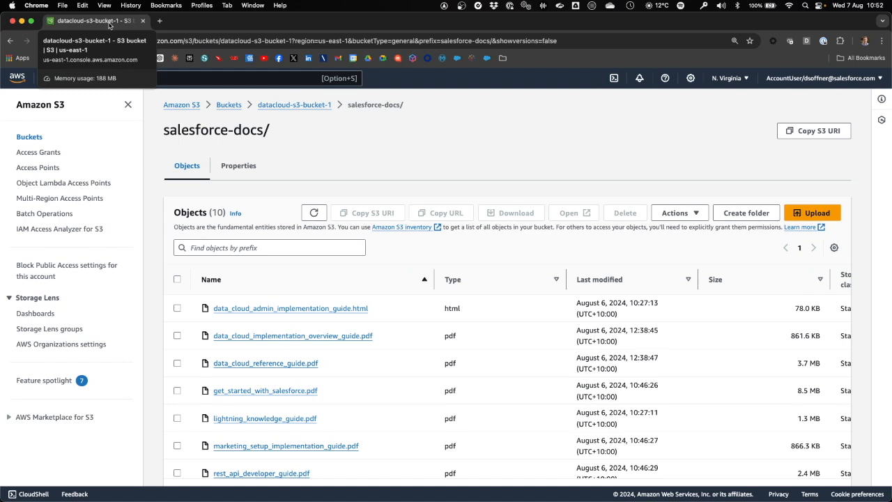
Cycle through the Get Started, Data Cloud Admin Implementation, and Apex Reference guide PDFs.
{"action": "scroll", "scroll_direction": "down", "scroll_amount": 3}
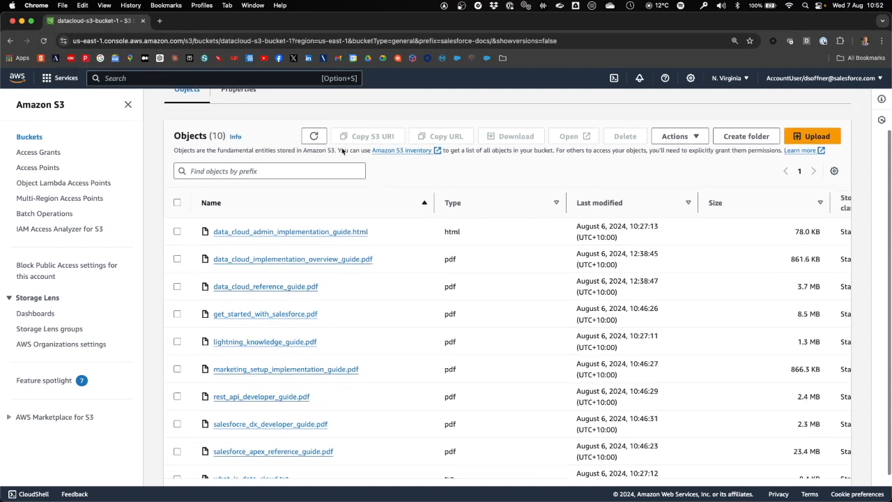
{"action": "scroll", "scroll_direction": "up", "scroll_amount": 3}
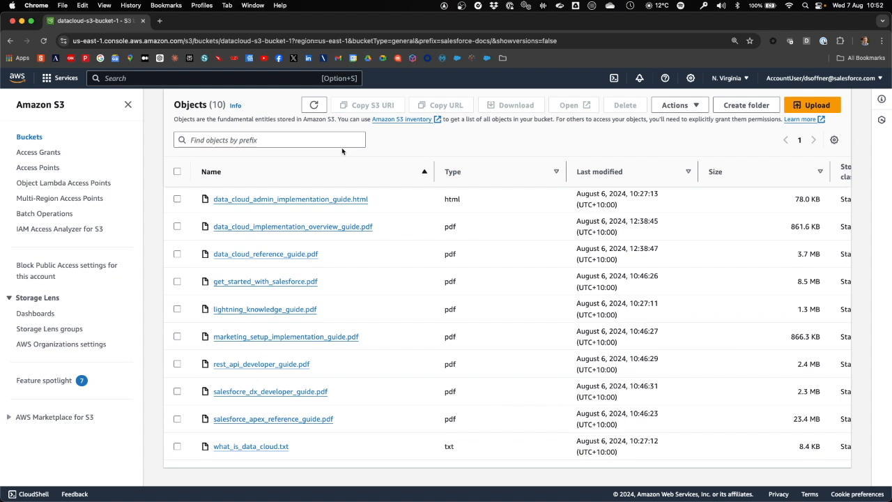
{"action": "left_click", "coordinate": [266, 253]}
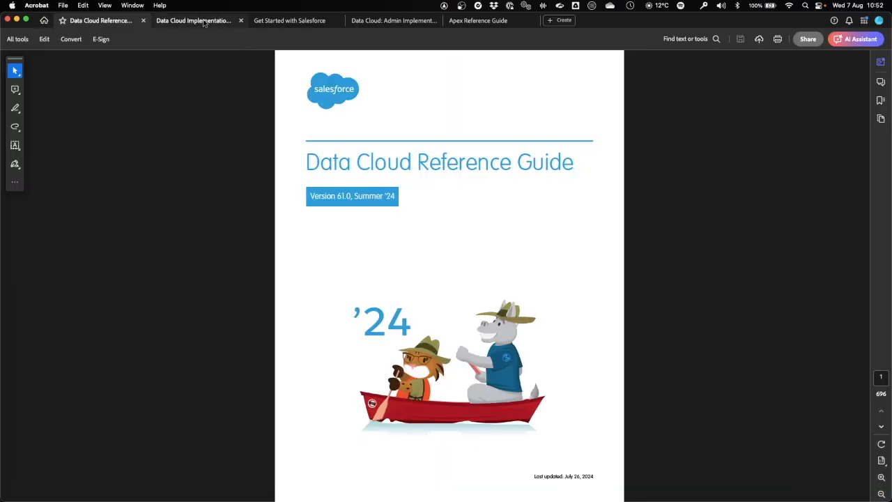
{"action": "left_click", "coordinate": [289, 21]}
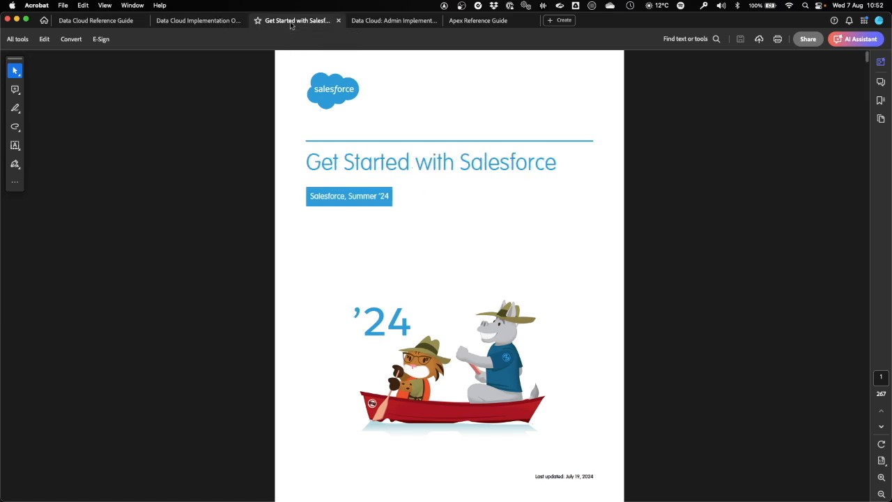
{"action": "left_click", "coordinate": [393, 20]}
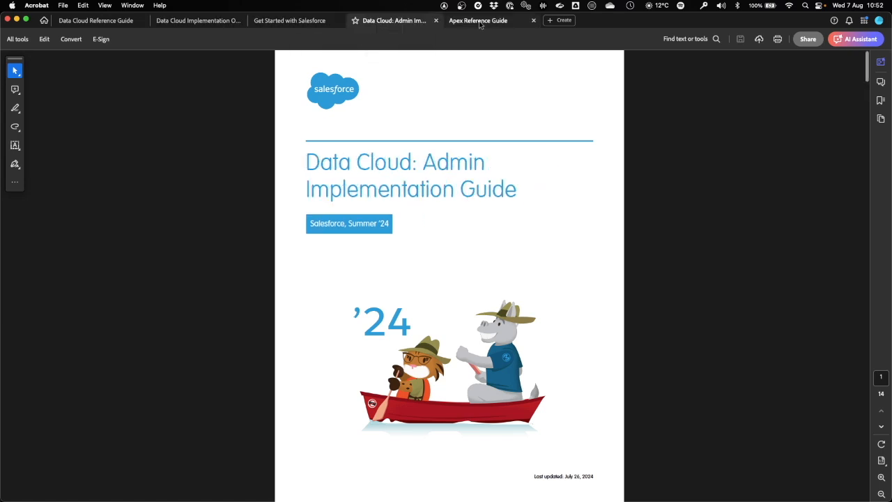
{"action": "left_click", "coordinate": [477, 20]}
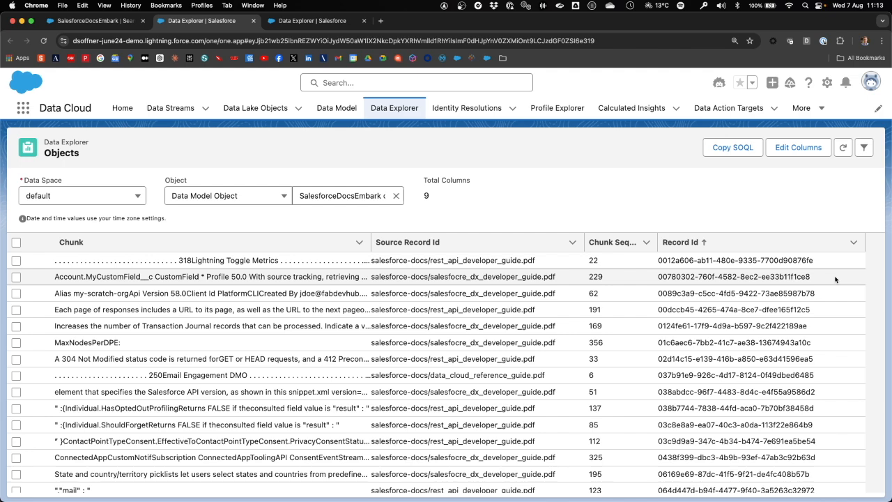
{"action": "scroll", "scroll_direction": "down", "scroll_amount": 3}
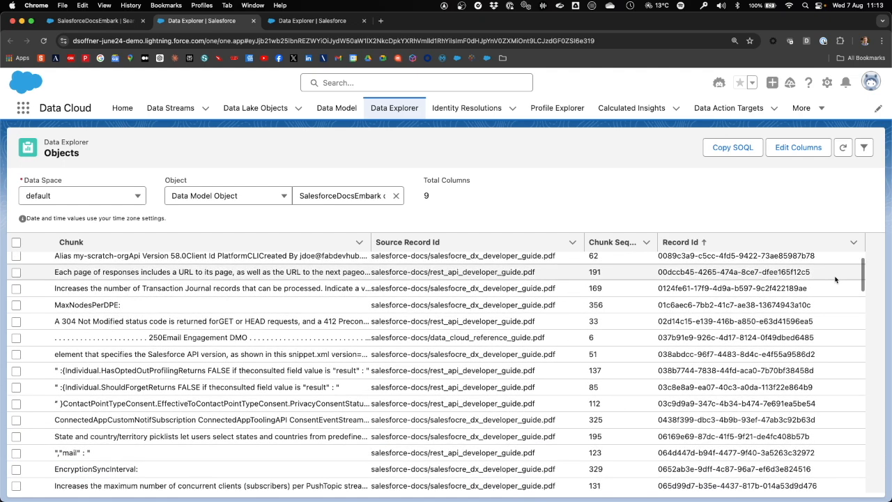
{"action": "scroll", "scroll_direction": "down", "scroll_amount": 3}
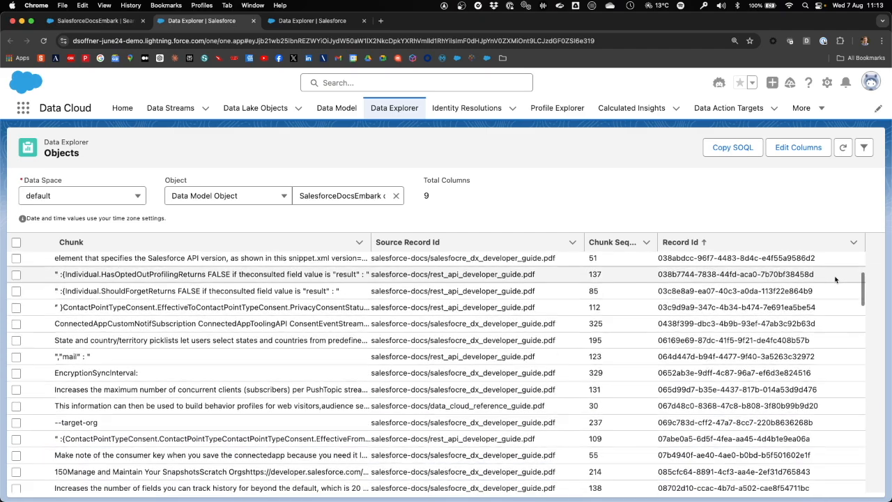
{"action": "scroll", "scroll_direction": "down", "scroll_amount": 3}
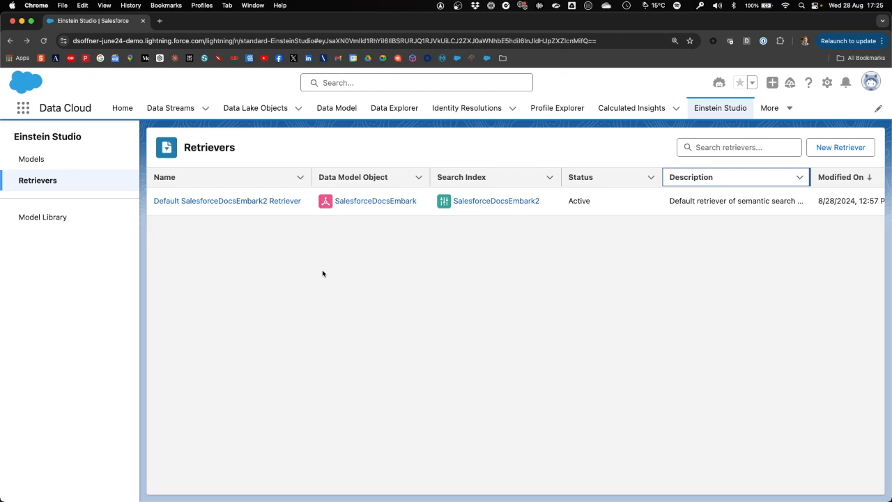
Navigate from Einstein Studio Retrievers to Setup's Prompt Builder page listing 15 templates.
{"action": "left_click", "coordinate": [227, 200]}
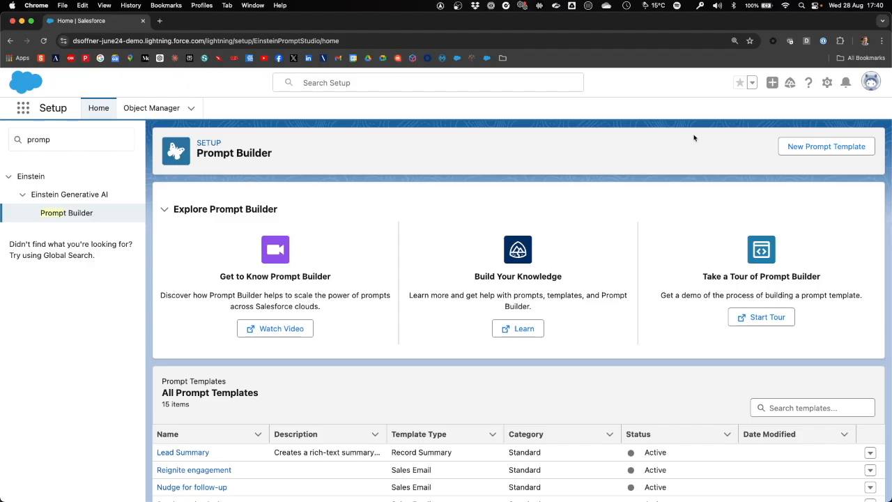
Create Flex template 'Salesforce Docs Search' with a free-text Search Query source.
{"action": "left_click", "coordinate": [825, 146]}
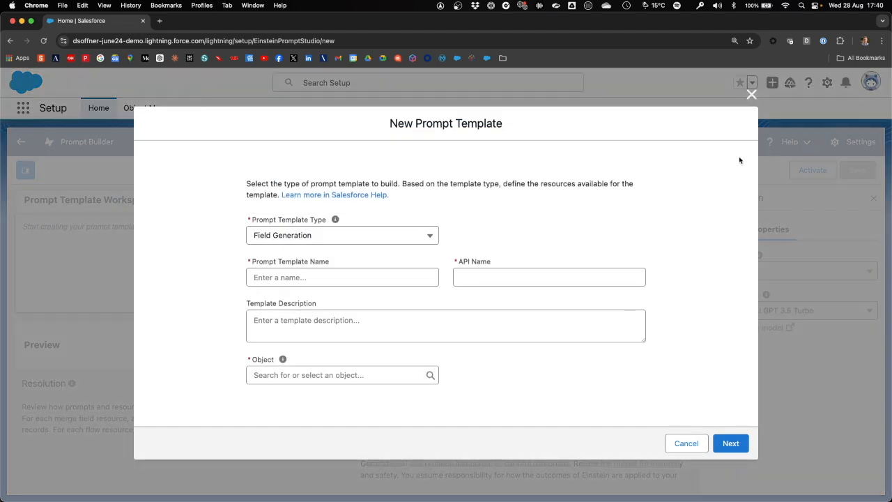
{"action": "left_click", "coordinate": [342, 235]}
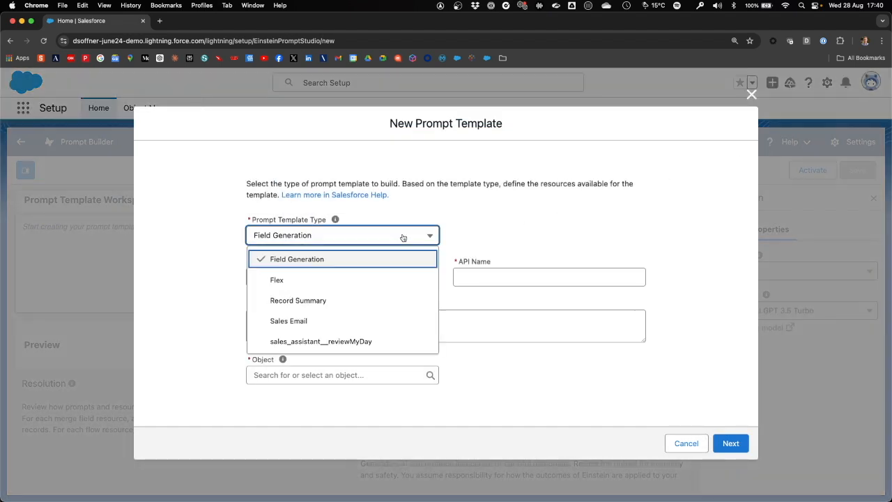
{"action": "mouse_move", "coordinate": [320, 280]}
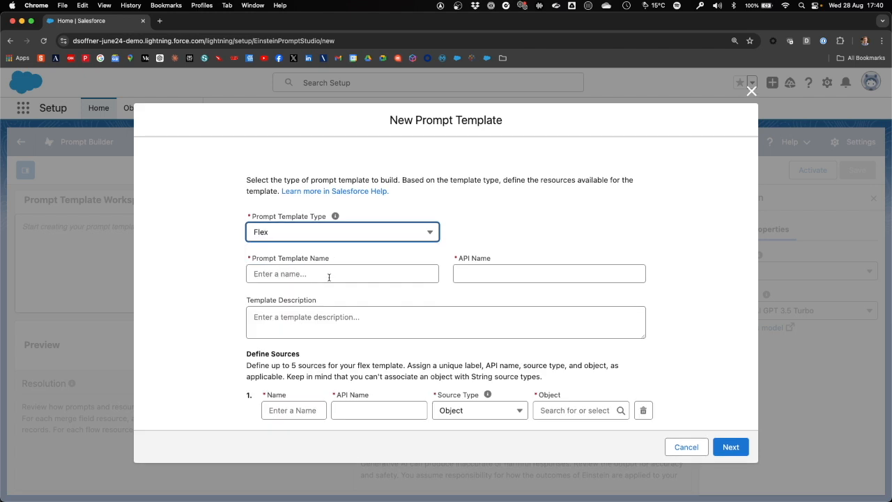
{"action": "type", "text": "Salesforce Docs Search"}
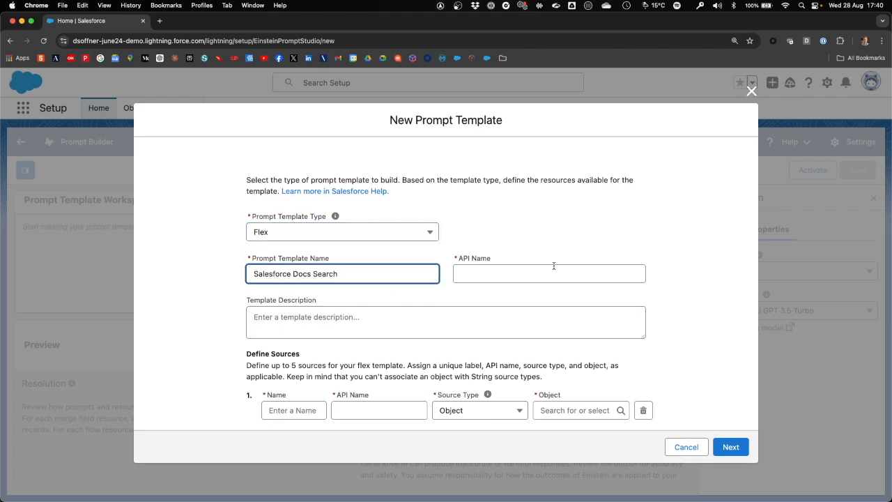
{"action": "left_click", "coordinate": [549, 273]}
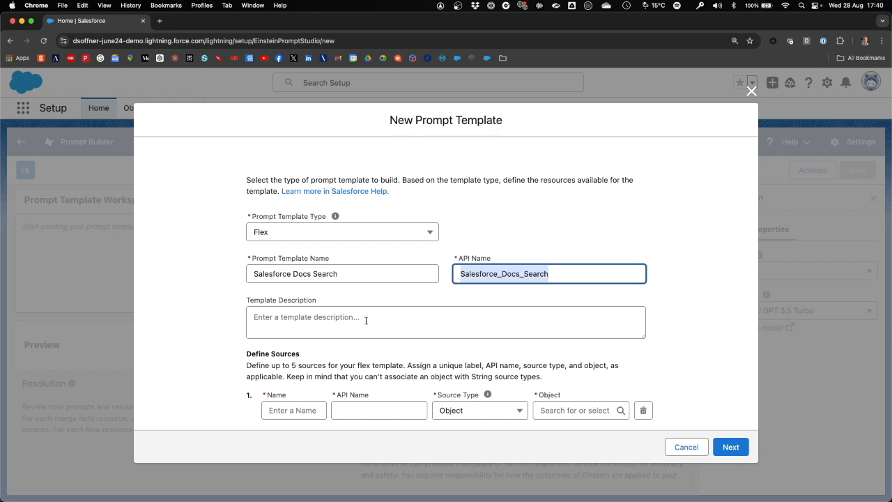
{"action": "mouse_move", "coordinate": [319, 394]}
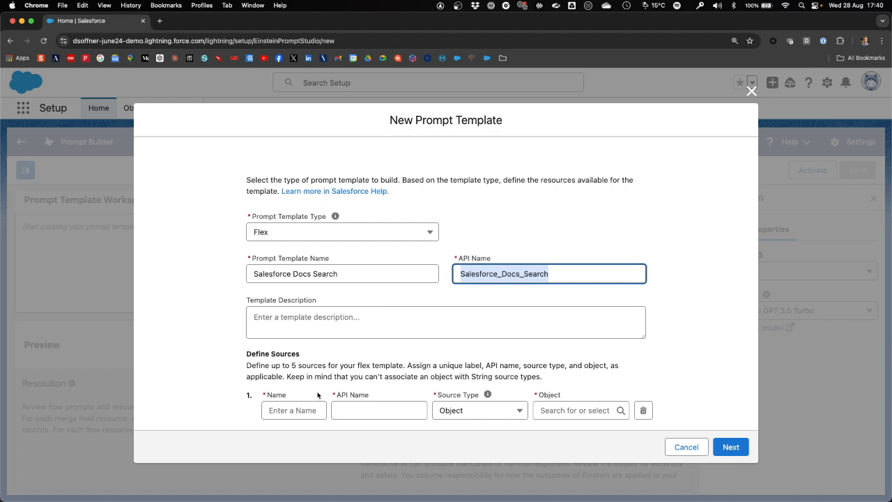
{"action": "type", "text": "Search Query"}
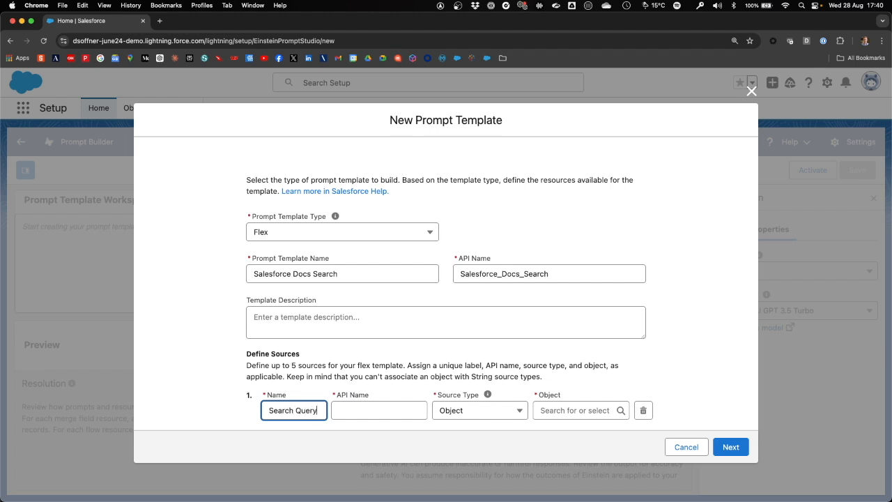
{"action": "left_click", "coordinate": [480, 410]}
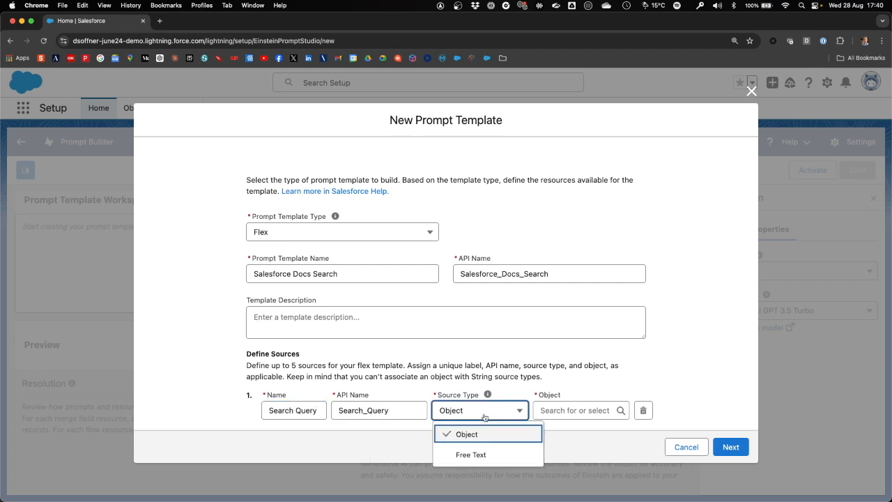
{"action": "left_click", "coordinate": [471, 454]}
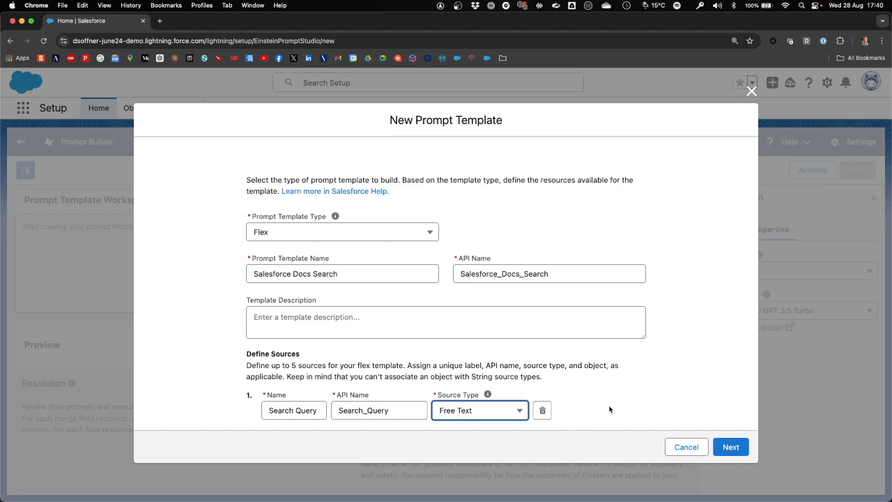
{"action": "mouse_move", "coordinate": [713, 439]}
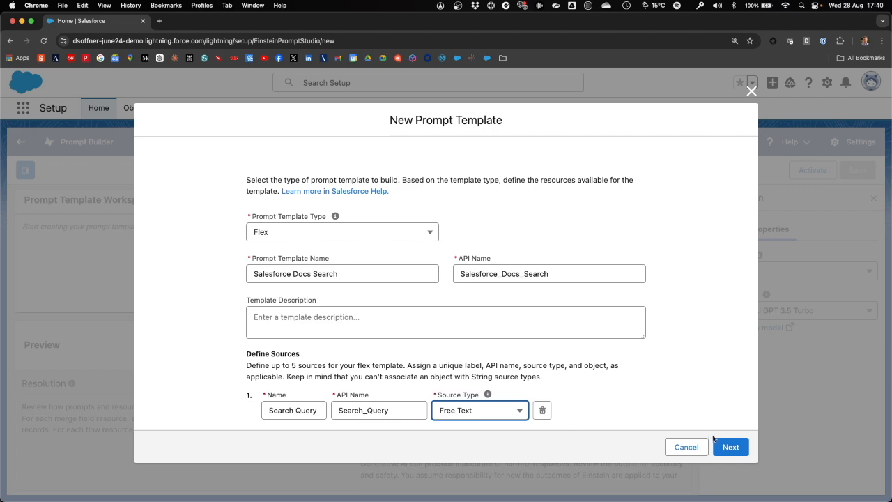
{"action": "left_click", "coordinate": [729, 447]}
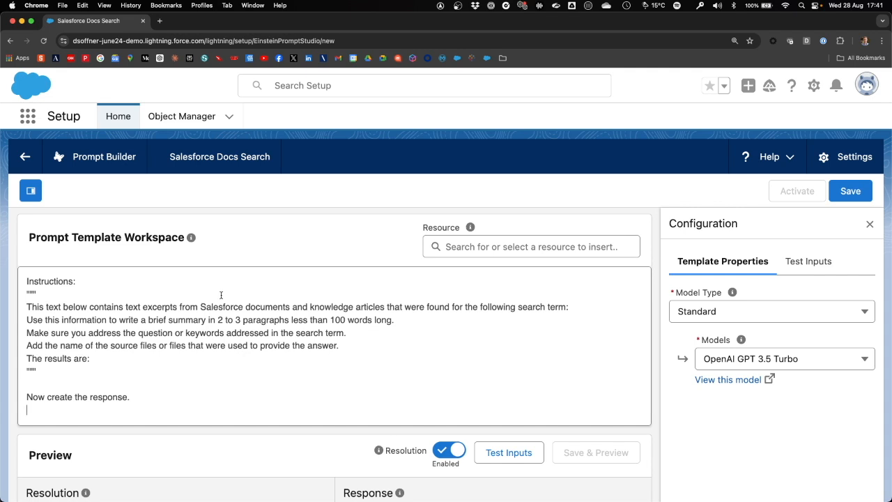
{"action": "mouse_move", "coordinate": [593, 306]}
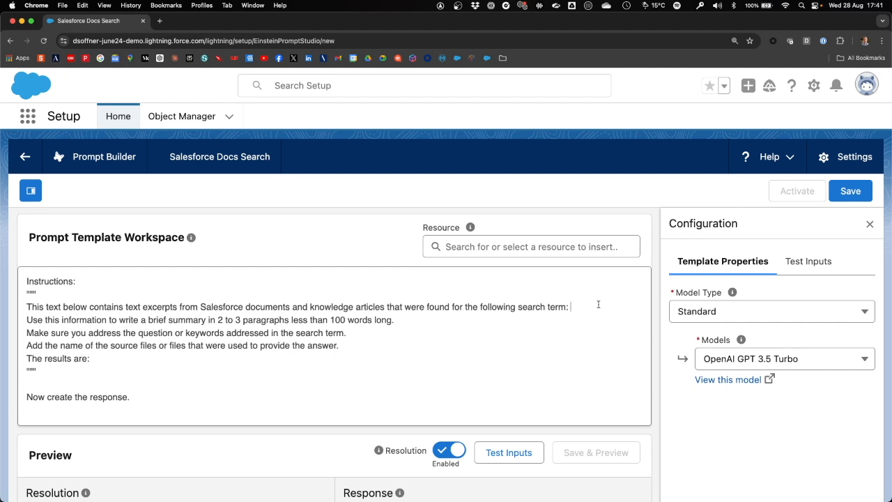
Insert the free-text Search Query input into the prompt text.
{"action": "left_click", "coordinate": [531, 246]}
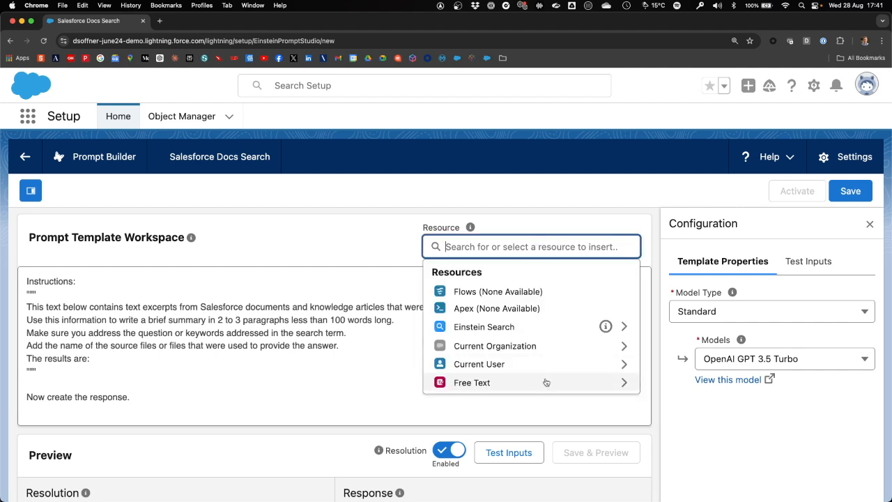
{"action": "left_click", "coordinate": [471, 382]}
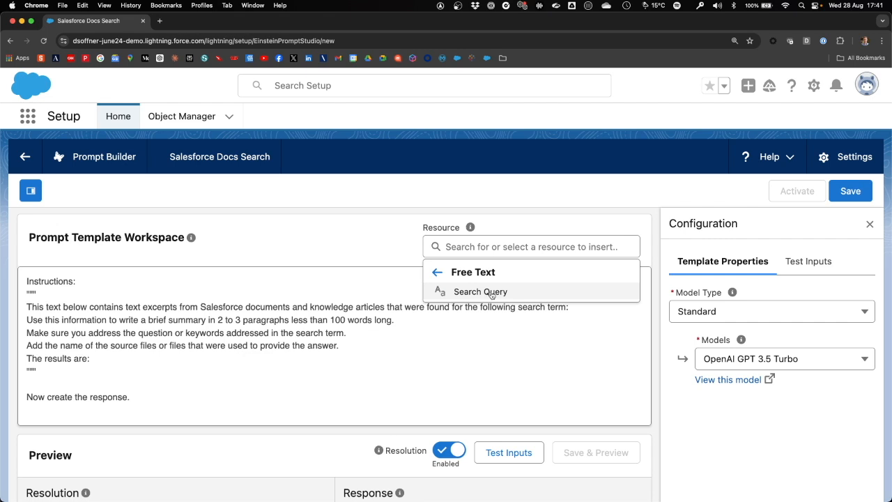
{"action": "left_click", "coordinate": [479, 291]}
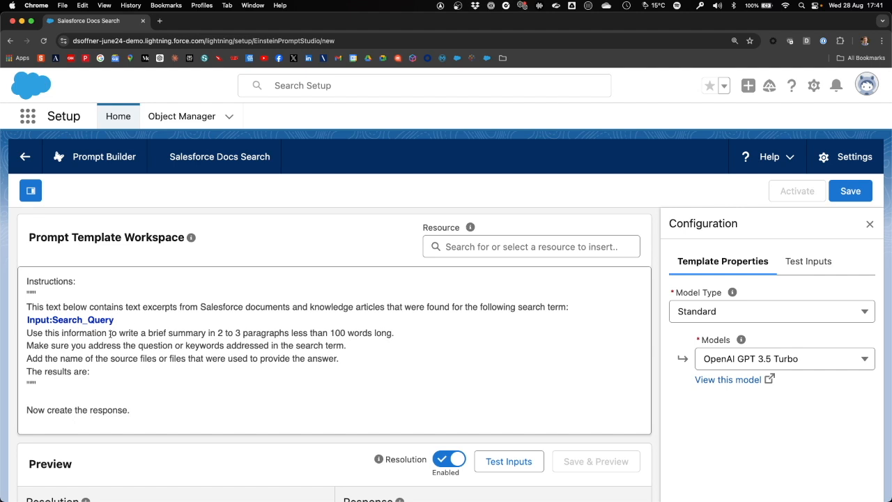
{"action": "mouse_move", "coordinate": [353, 332]}
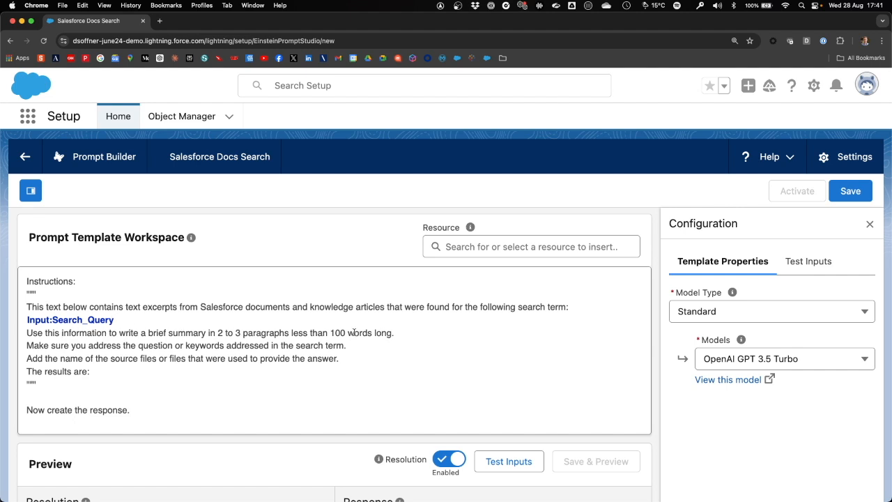
{"action": "mouse_move", "coordinate": [454, 334]}
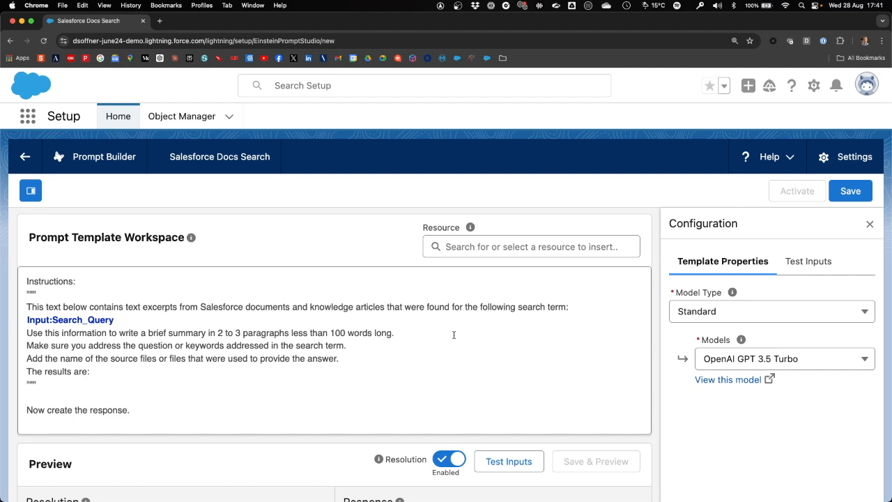
{"action": "mouse_move", "coordinate": [443, 339]}
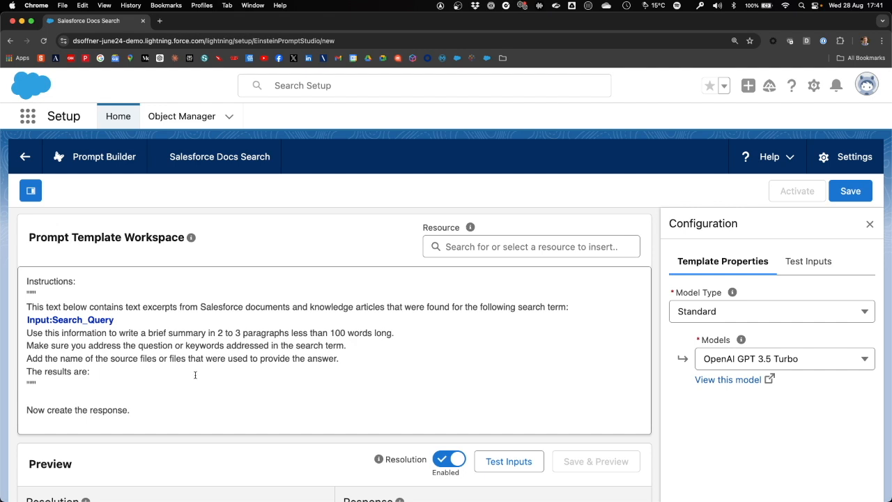
{"action": "mouse_move", "coordinate": [178, 374]}
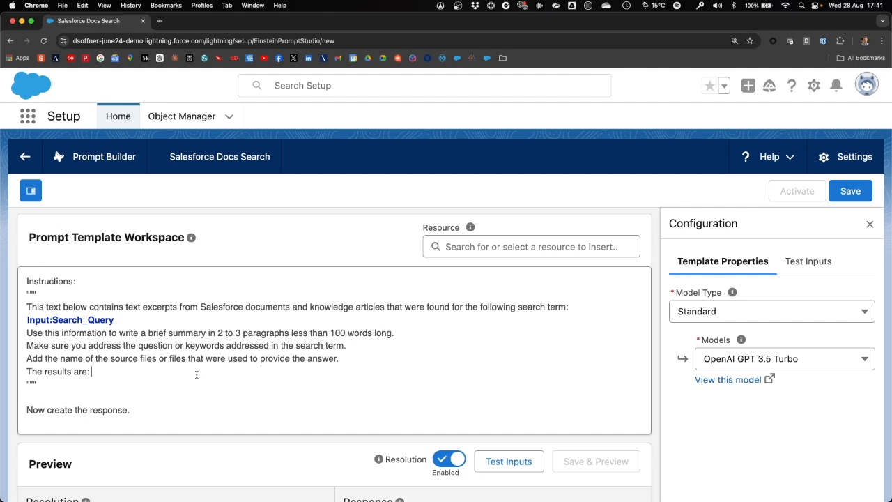
Insert the SalesforceDocsEmbark2 retriever as results, using Search_Query as its search text.
{"action": "left_click", "coordinate": [531, 246]}
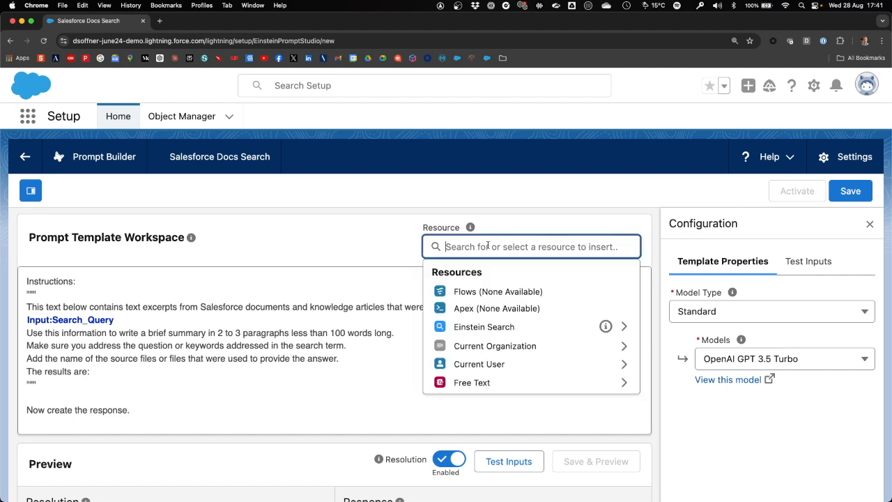
{"action": "mouse_move", "coordinate": [563, 333]}
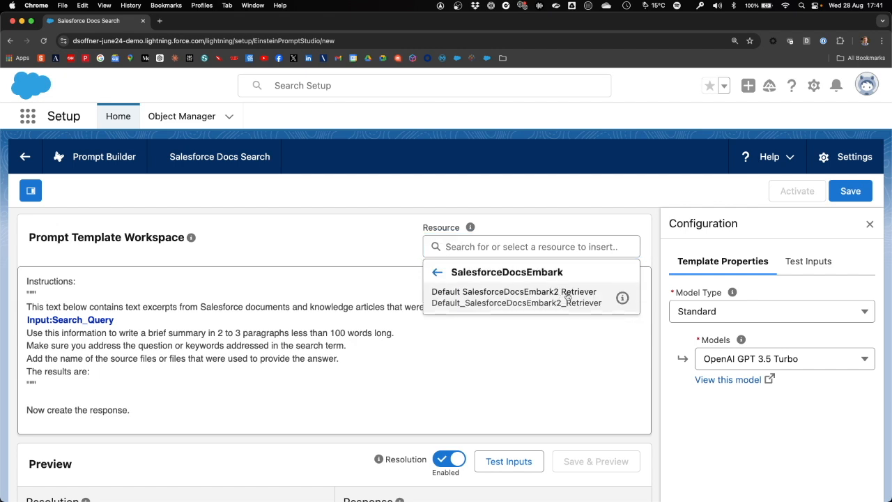
{"action": "left_click", "coordinate": [513, 292]}
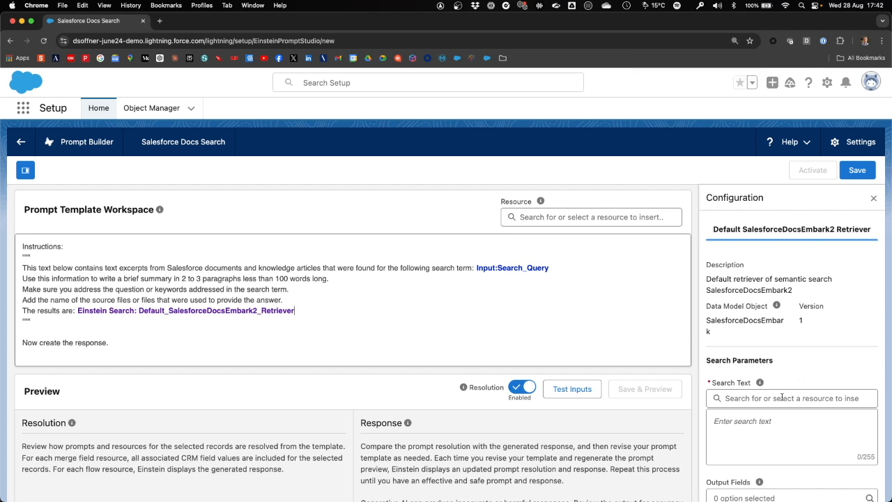
{"action": "left_click", "coordinate": [790, 397]}
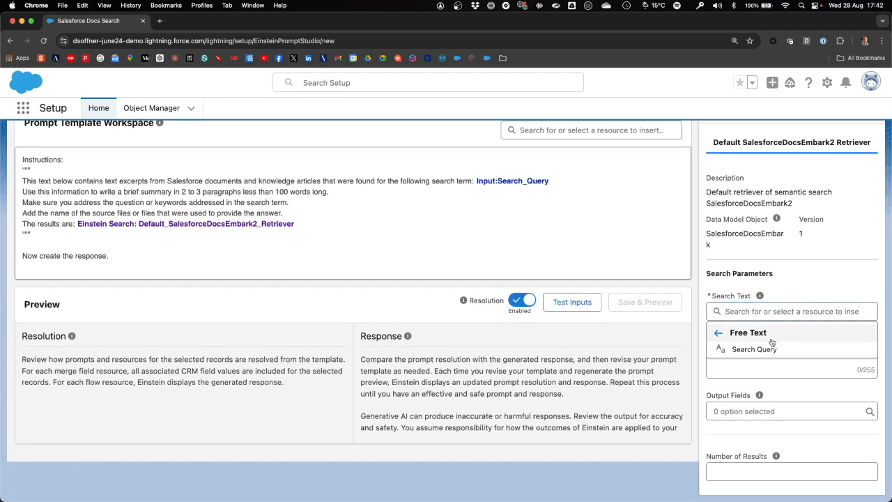
{"action": "left_click", "coordinate": [753, 349]}
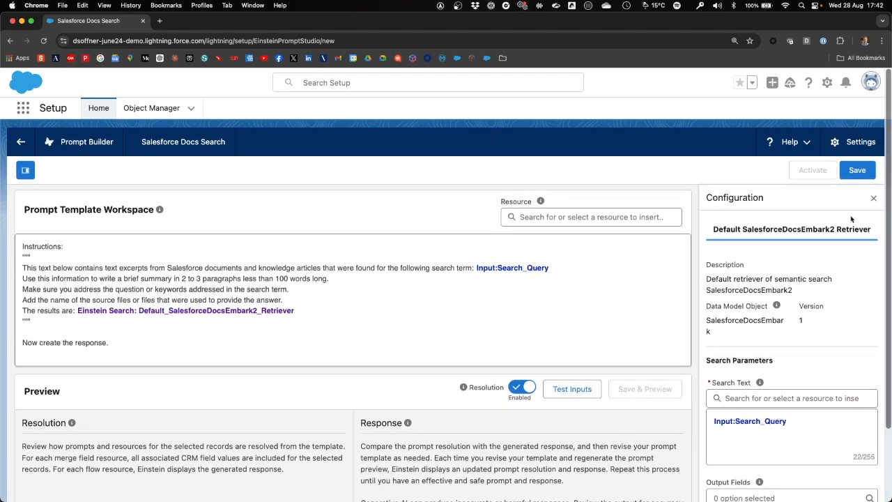
Set the template's model to OpenAI GPT 4 Turbo and save it.
{"action": "left_click", "coordinate": [856, 229]}
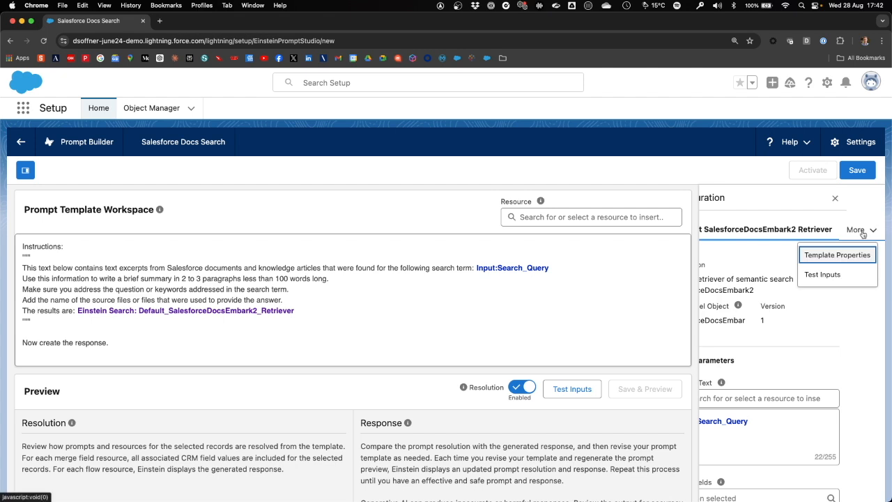
{"action": "left_click", "coordinate": [836, 254]}
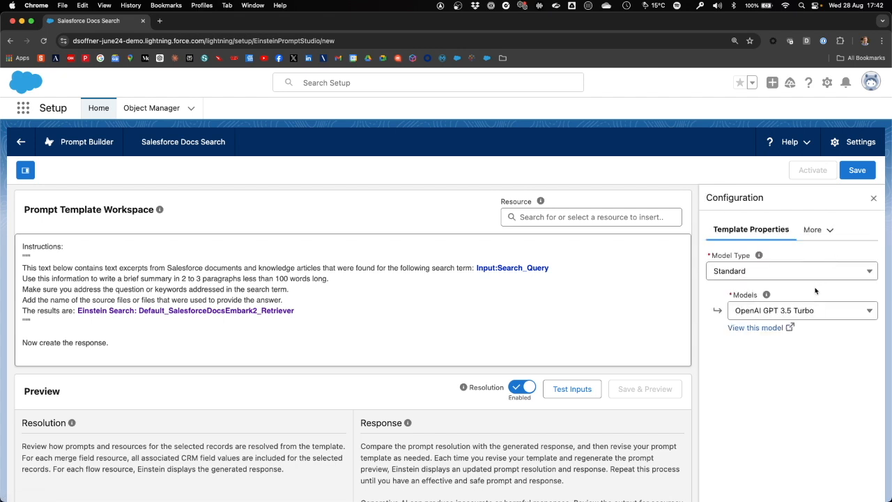
{"action": "mouse_move", "coordinate": [850, 336]}
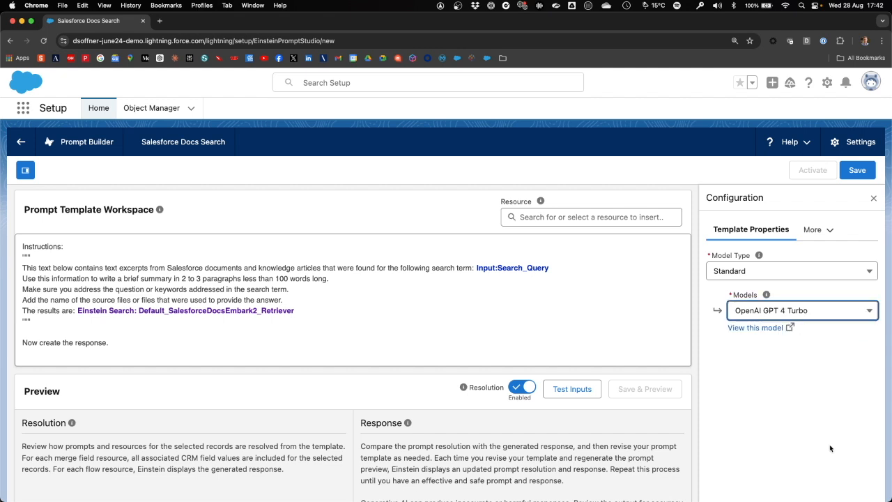
{"action": "mouse_move", "coordinate": [827, 393]}
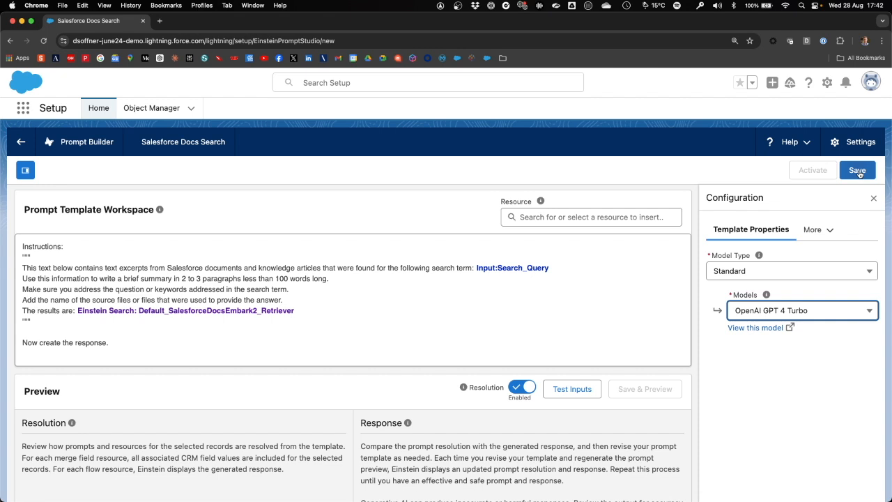
{"action": "left_click", "coordinate": [857, 170]}
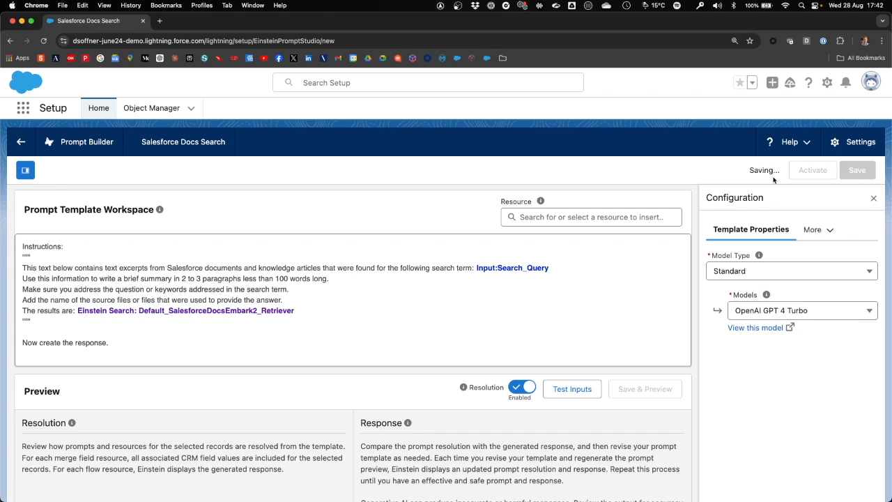
{"action": "mouse_move", "coordinate": [686, 168]}
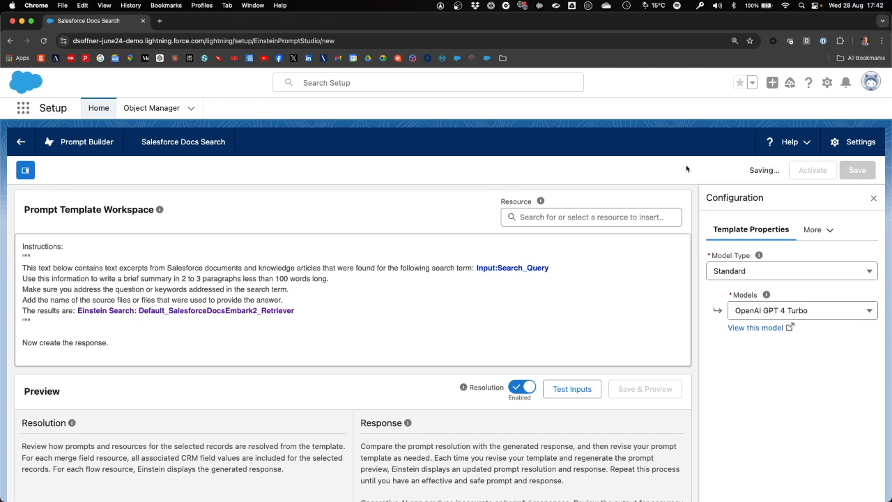
{"action": "left_click", "coordinate": [856, 170]}
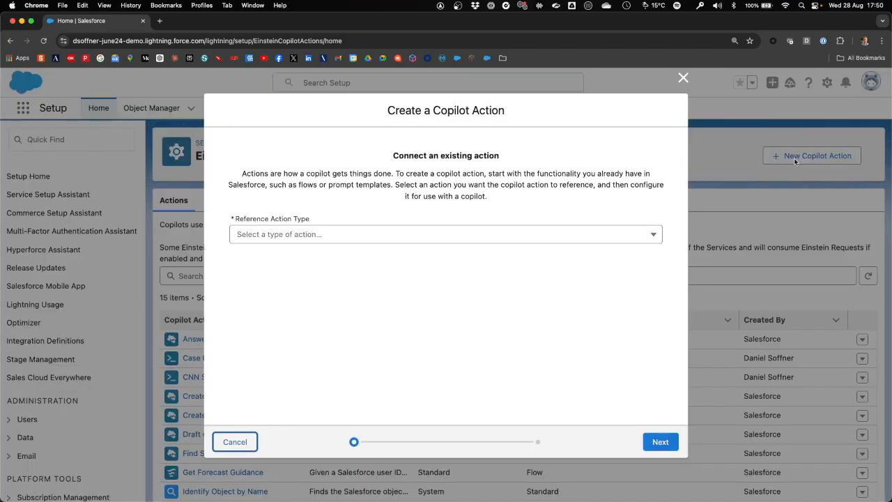
Create a copilot action of type Prompt Template referencing Salesforce Docs Search.
{"action": "left_click", "coordinate": [445, 234]}
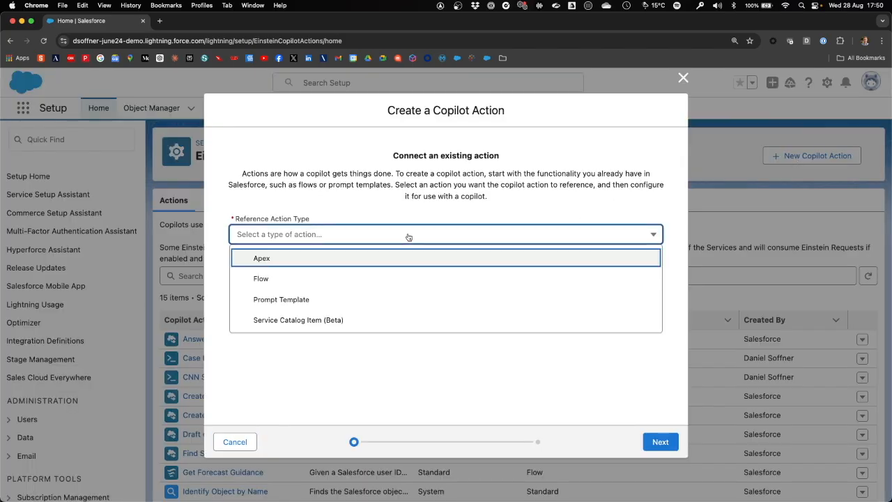
{"action": "mouse_move", "coordinate": [327, 302]}
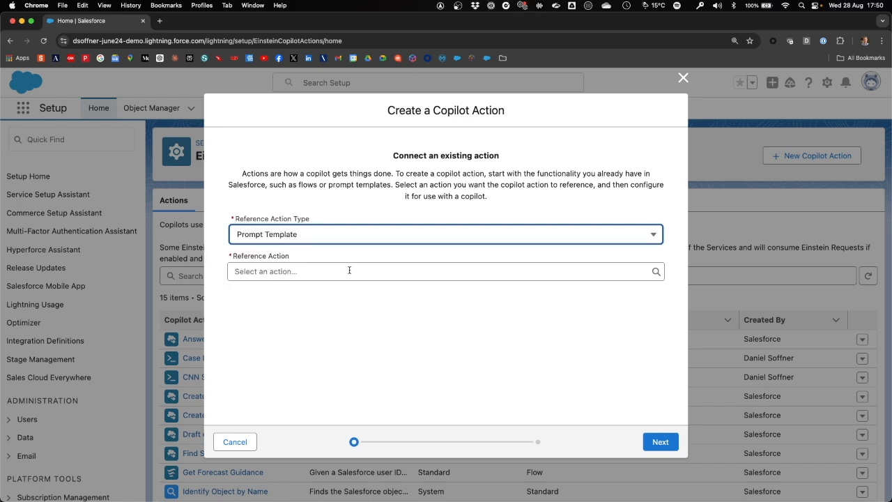
{"action": "left_click", "coordinate": [445, 271]}
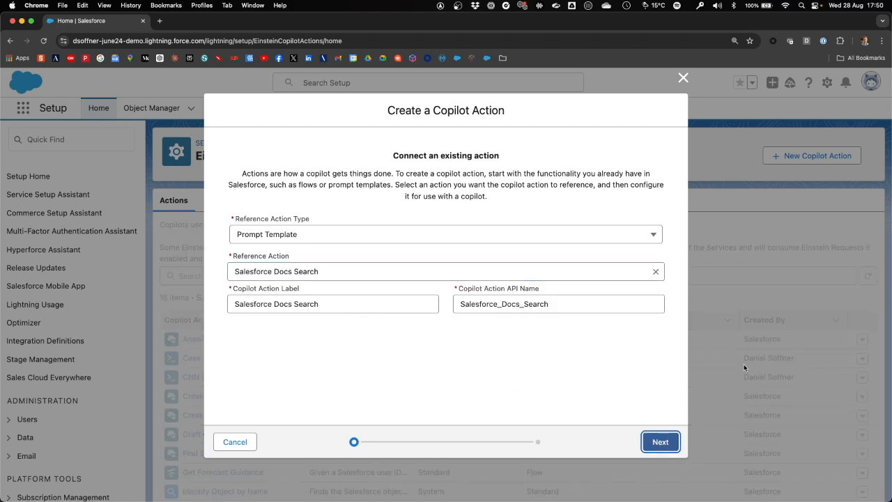
{"action": "left_click", "coordinate": [658, 441]}
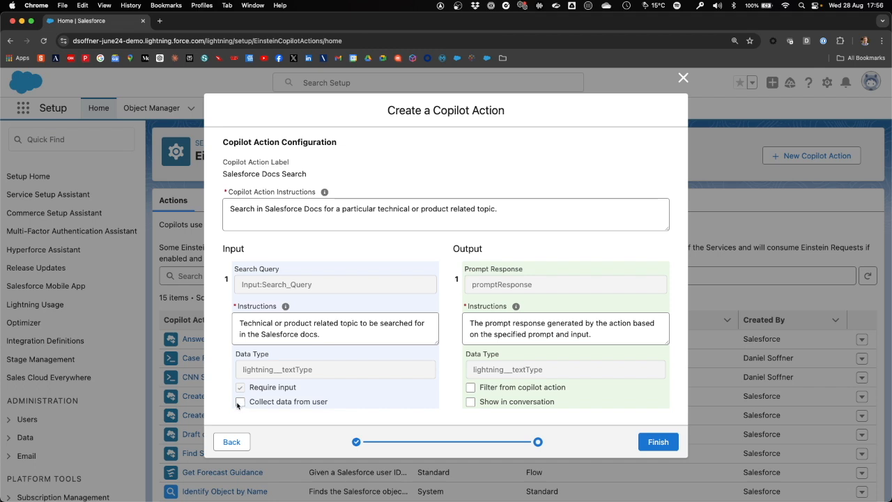
Enable Collect data from user and Show in conversation, then finish the action.
{"action": "left_click", "coordinate": [240, 401]}
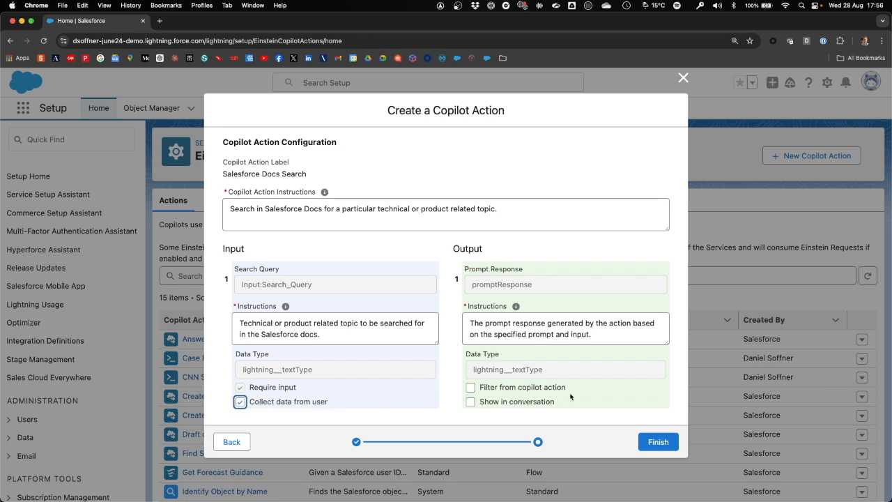
{"action": "left_click", "coordinate": [470, 401]}
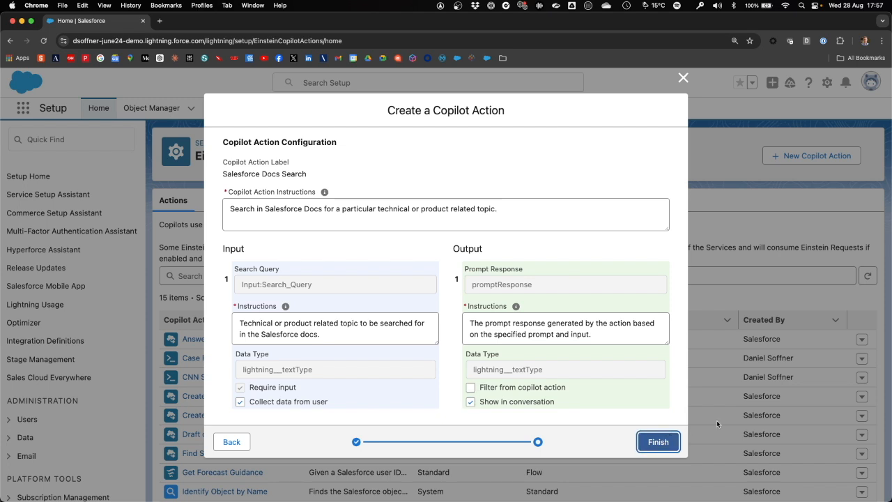
{"action": "left_click", "coordinate": [656, 441]}
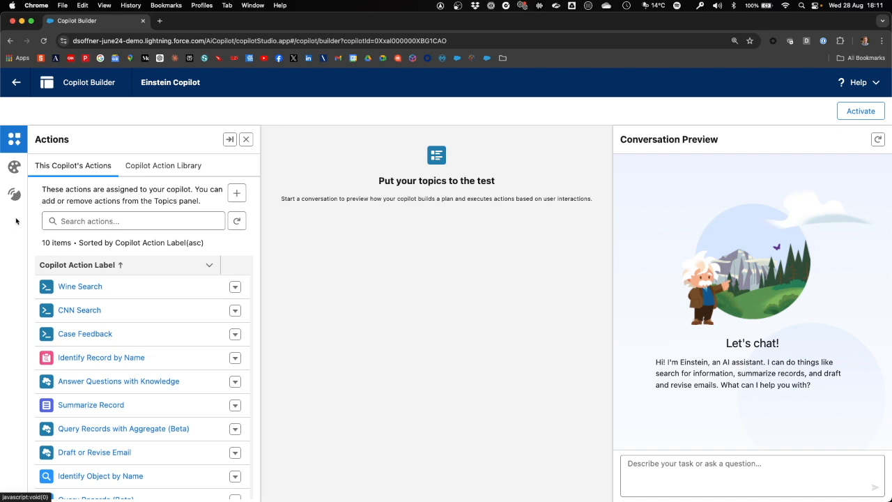
Assign Salesforce Docs Search from the Copilot Action Library and activate Einstein Copilot.
{"action": "left_click", "coordinate": [163, 165]}
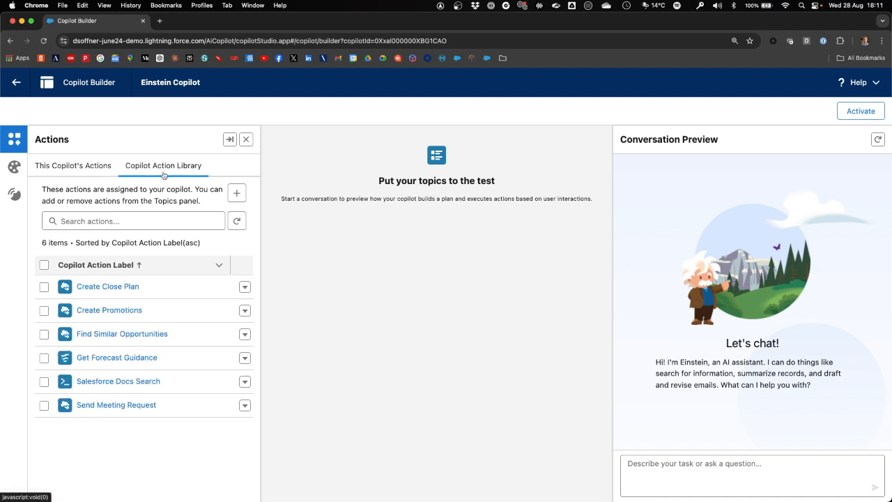
{"action": "mouse_move", "coordinate": [9, 358]}
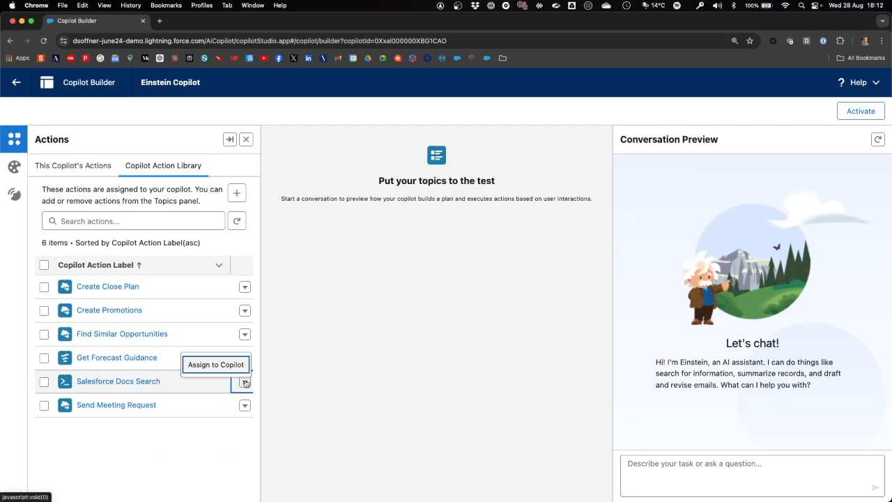
{"action": "mouse_move", "coordinate": [332, 361]}
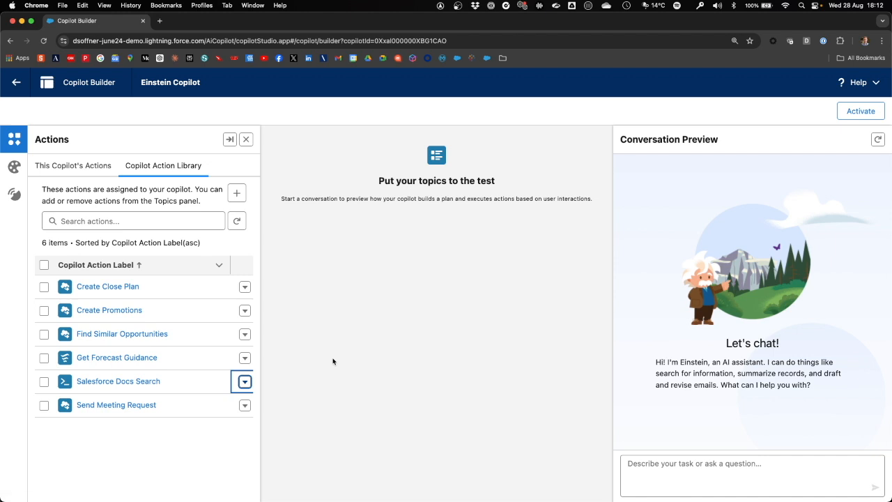
{"action": "left_click", "coordinate": [245, 381]}
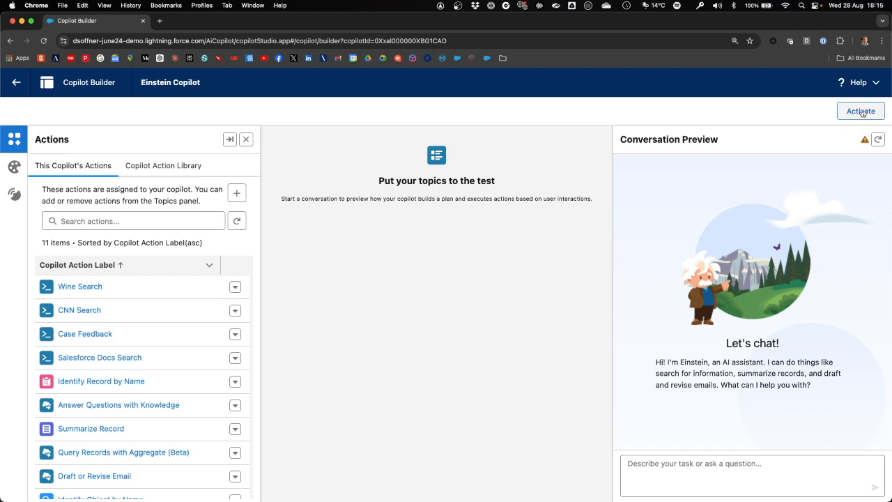
{"action": "left_click", "coordinate": [859, 110]}
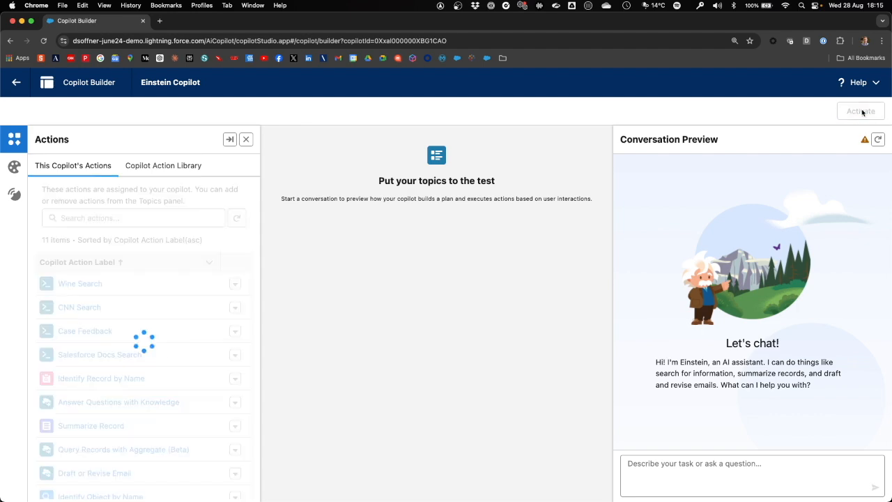
{"action": "left_click", "coordinate": [859, 111]}
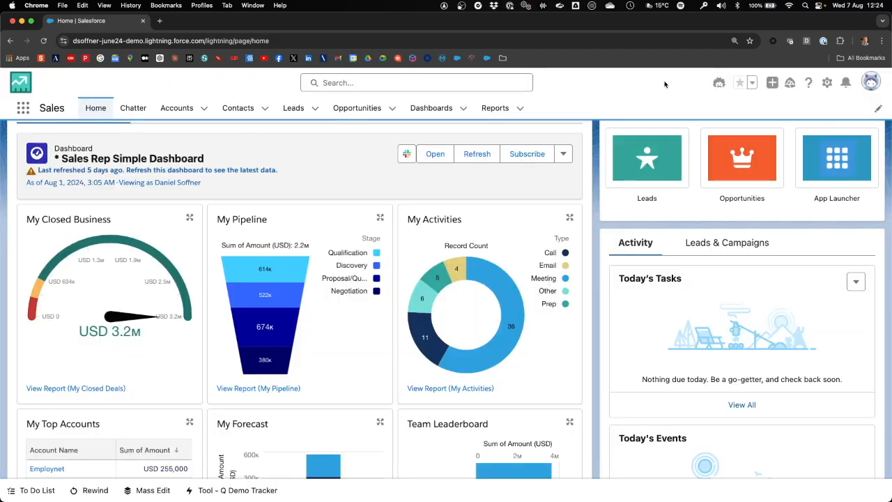
Ask Einstein chat 'How to configure permission sets in Data Cloud'.
{"action": "left_click", "coordinate": [718, 83]}
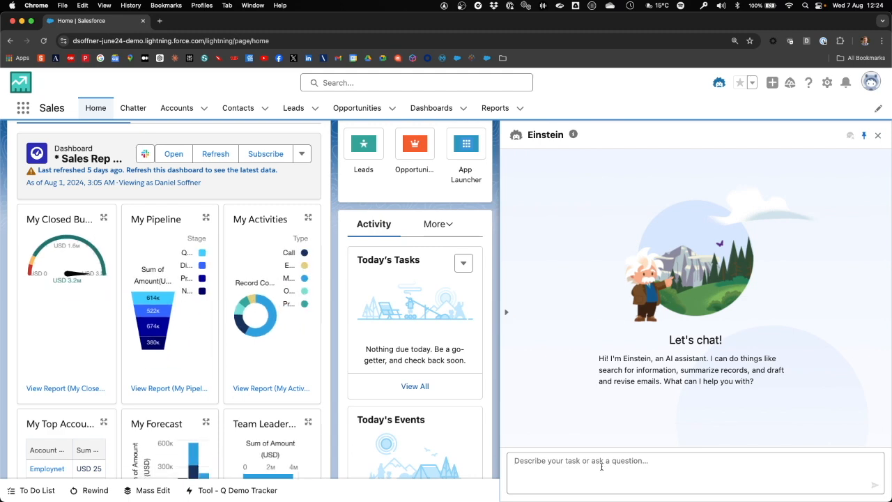
{"action": "type", "text": "How to configure permission sets in Data Cloud"}
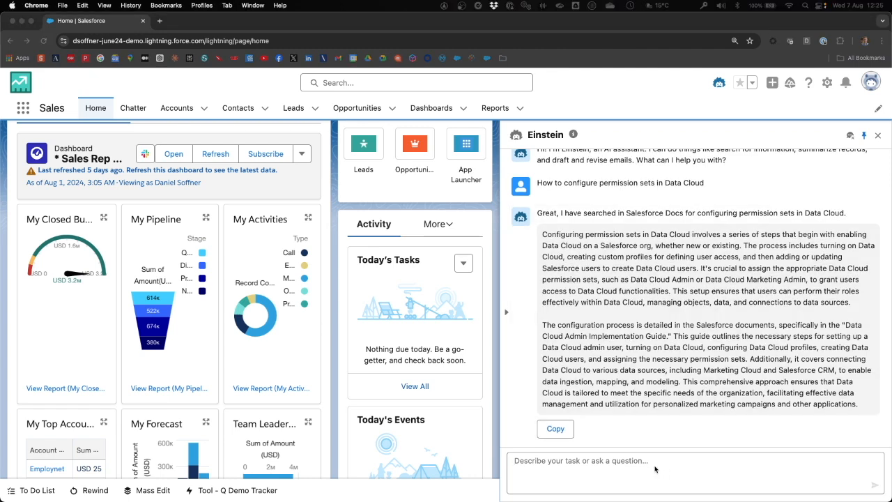
Ask Einstein 'How do sandboxes work in Salesforce' and scroll through the answer.
{"action": "type", "text": "How do sandboxes work in Salesforce"}
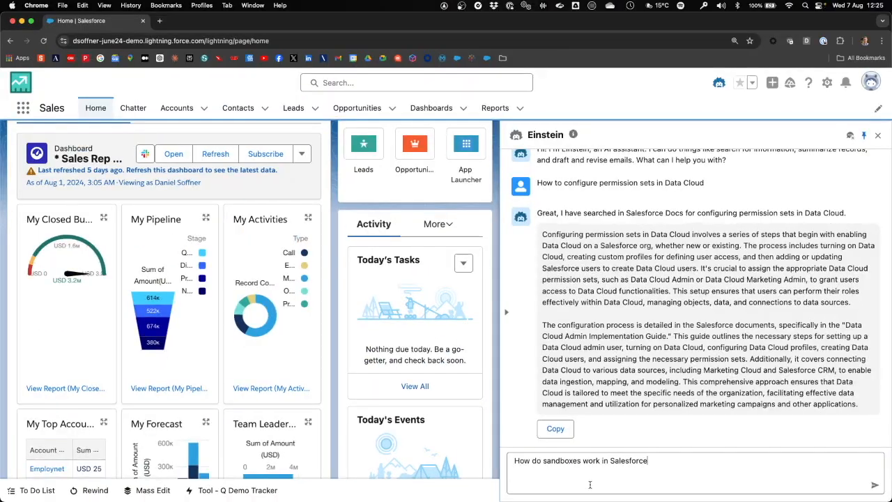
{"action": "left_click", "coordinate": [875, 485]}
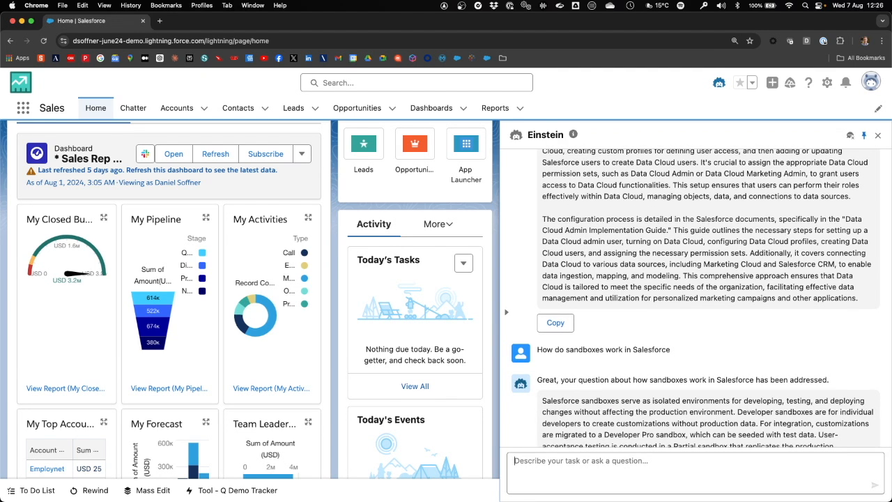
{"action": "scroll", "scroll_direction": "down", "scroll_amount": 3}
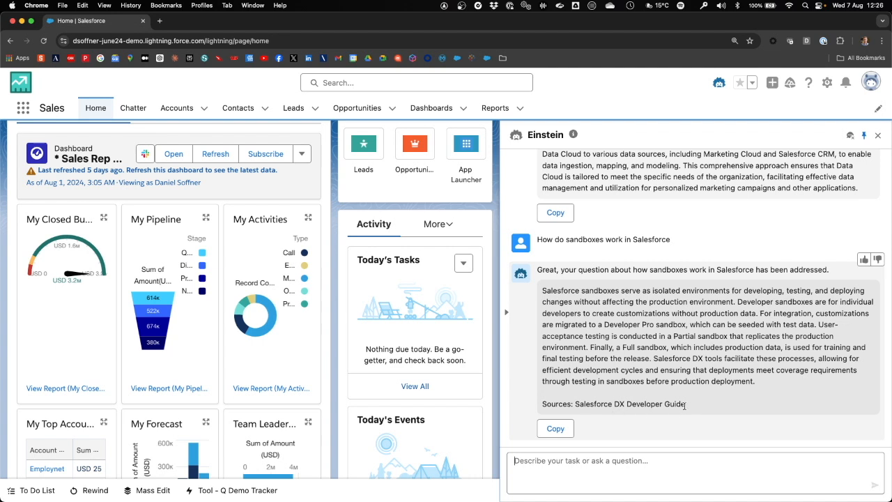
{"action": "mouse_move", "coordinate": [702, 408]}
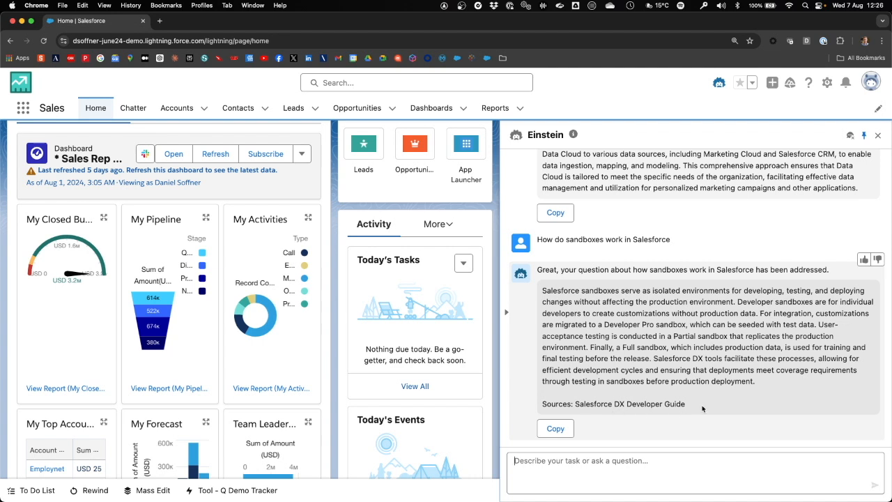